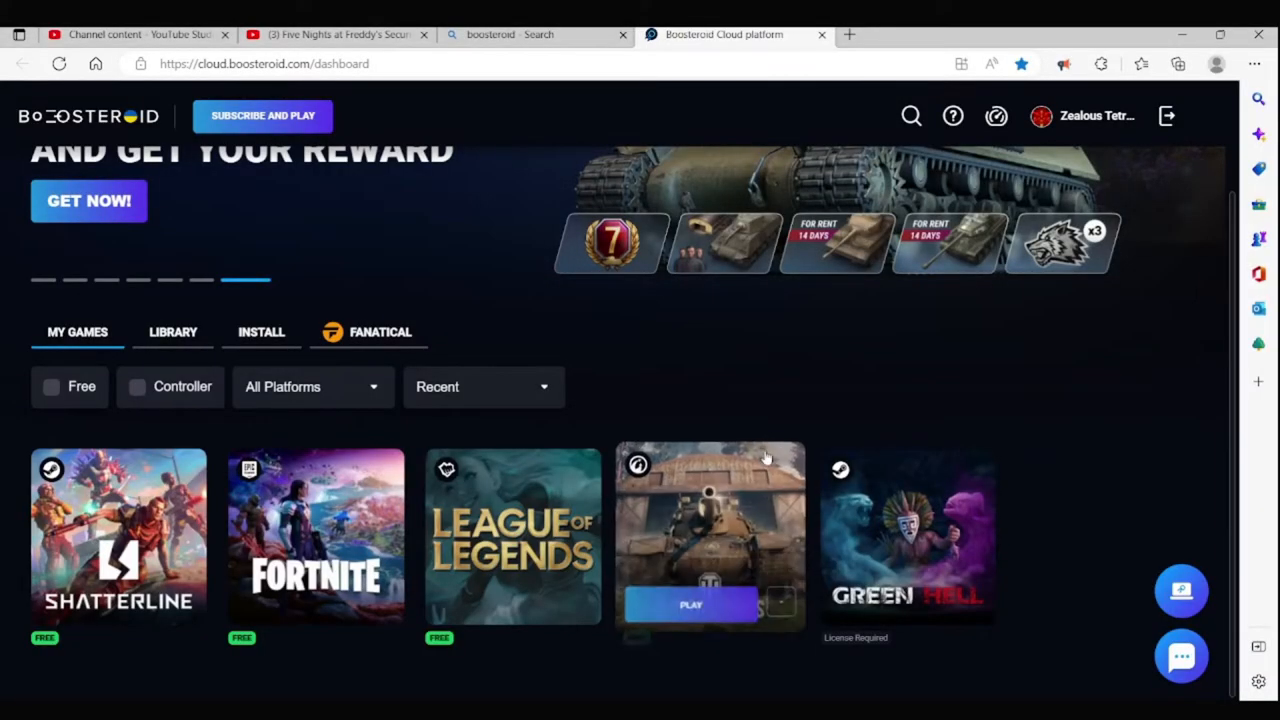
mouse_move(763, 437)
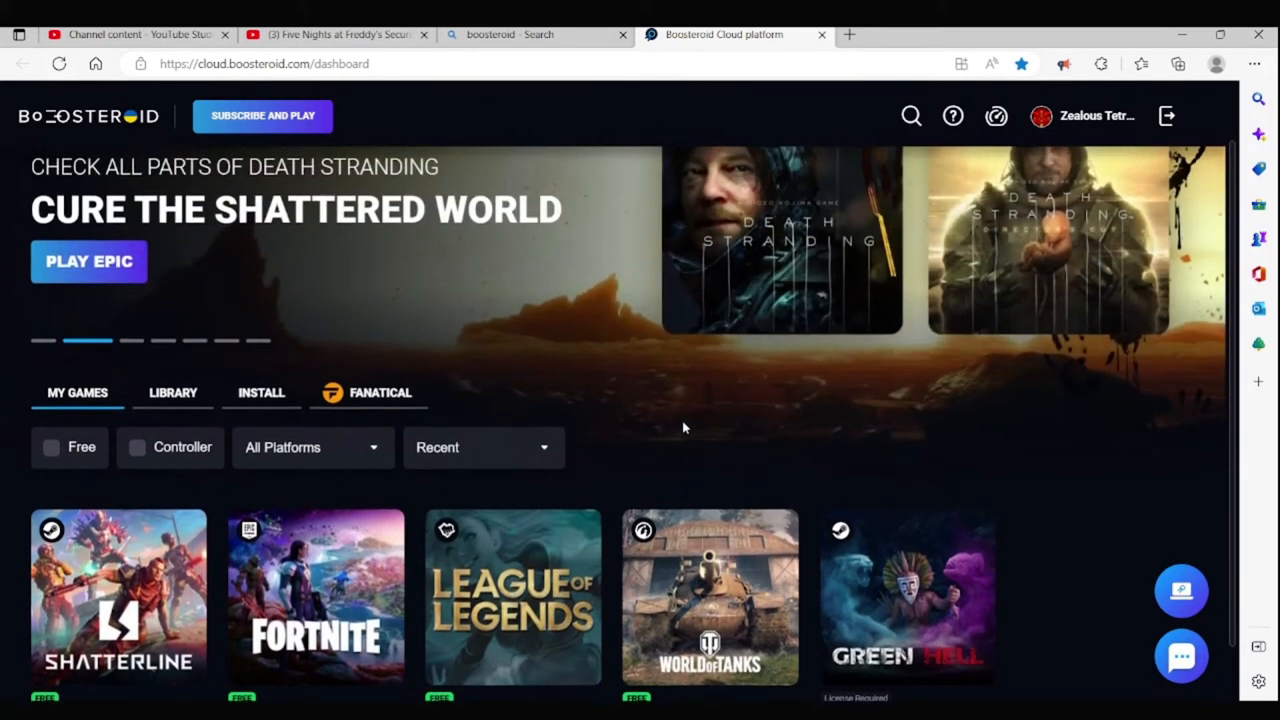
- Switch the dashboard from My Games to the INSTALL catalog listing GTA V, FIFA 23 and Elden Ring
scroll(down, 3)
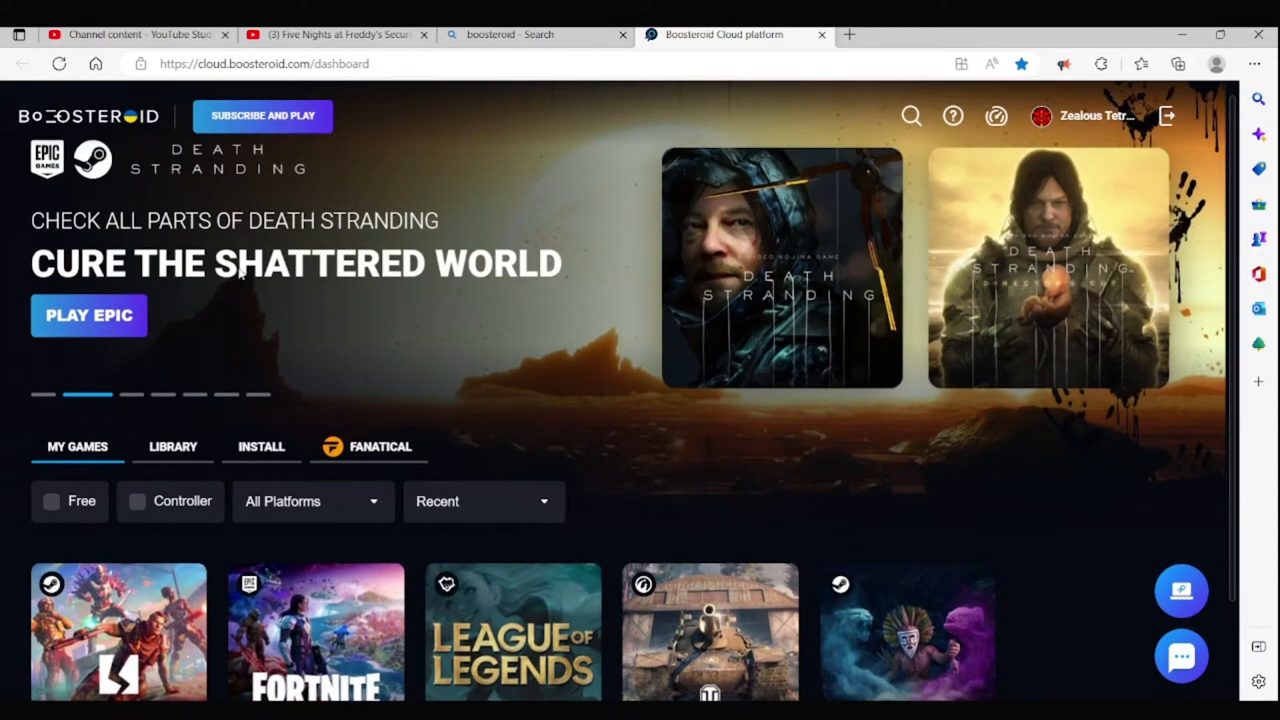
scroll(down, 3)
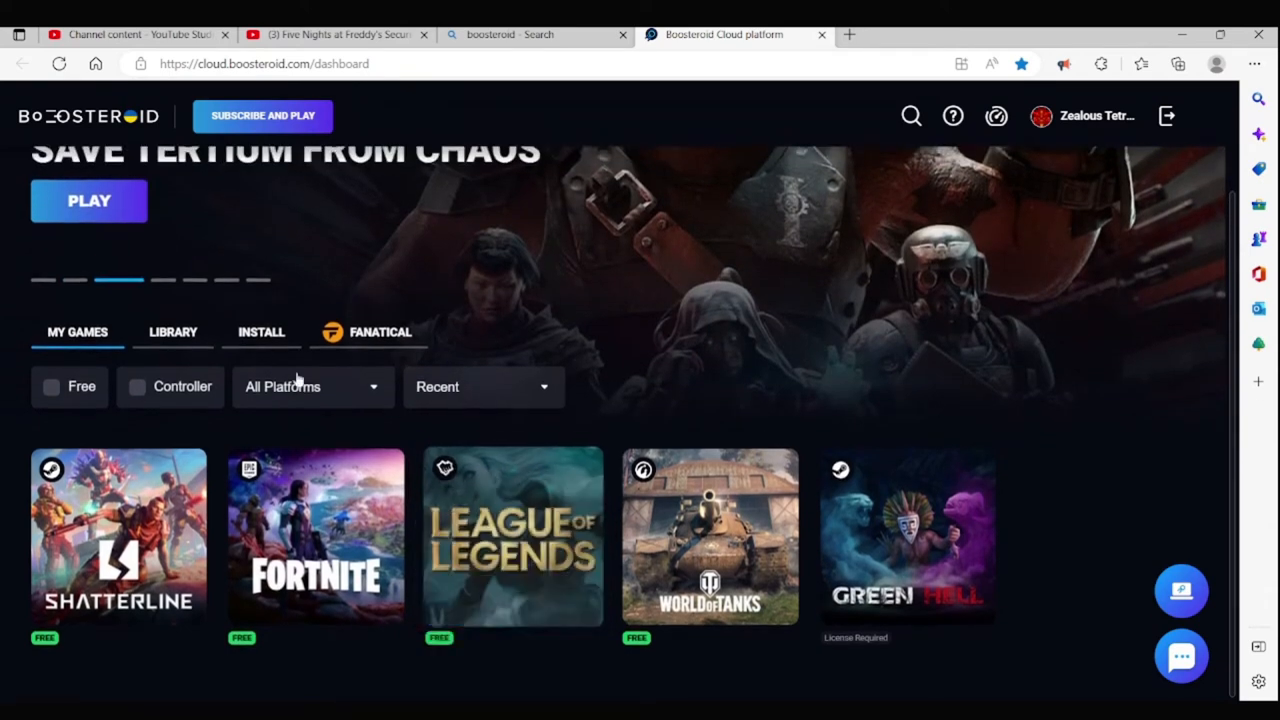
click(172, 332)
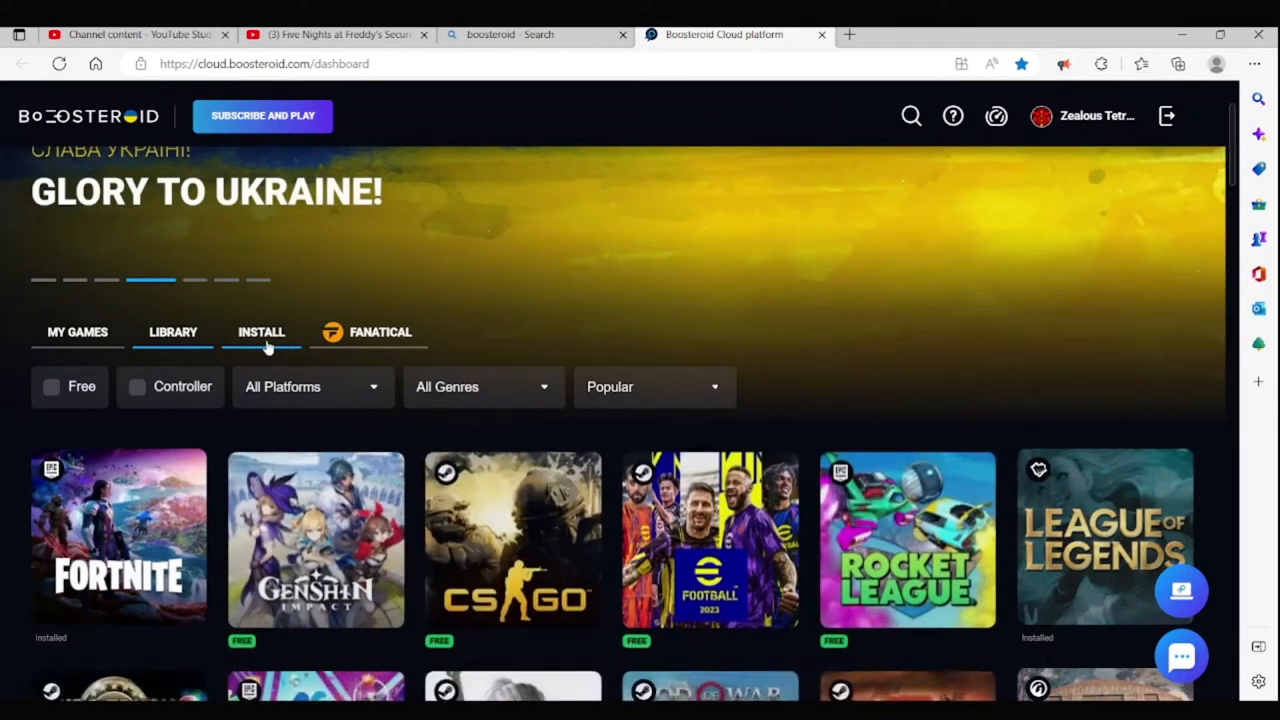
click(261, 332)
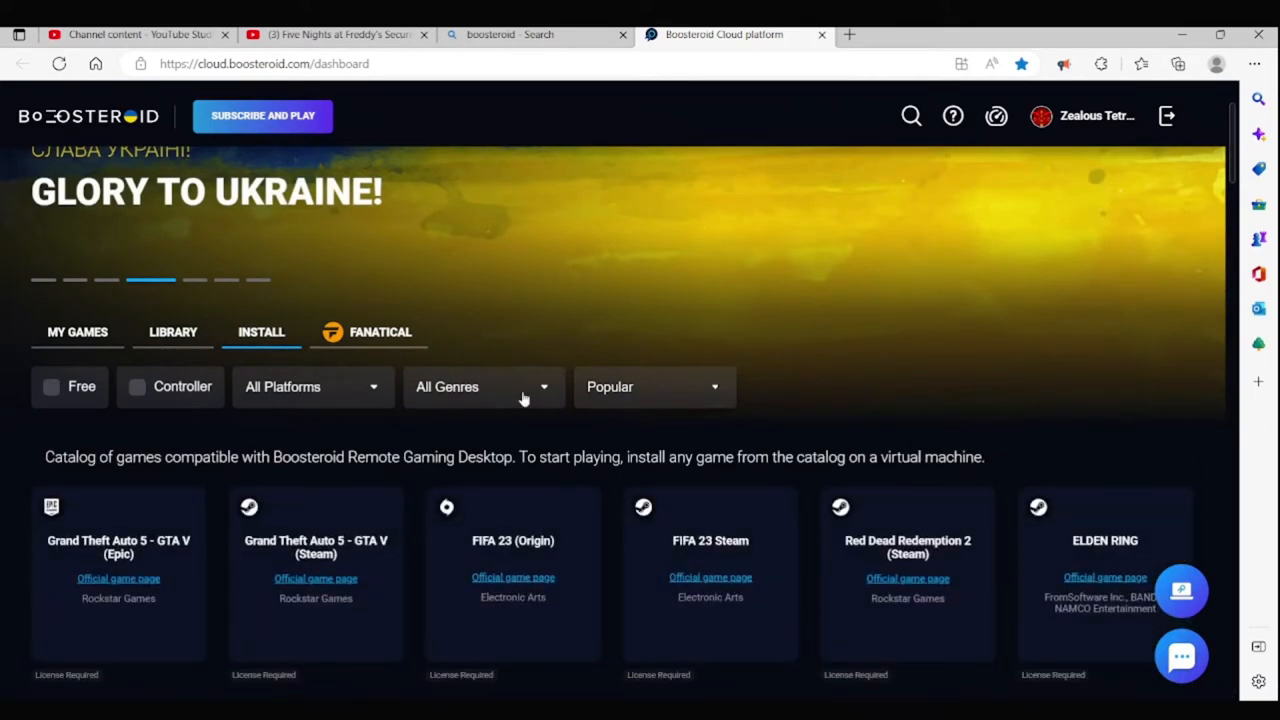
mouse_move(450, 408)
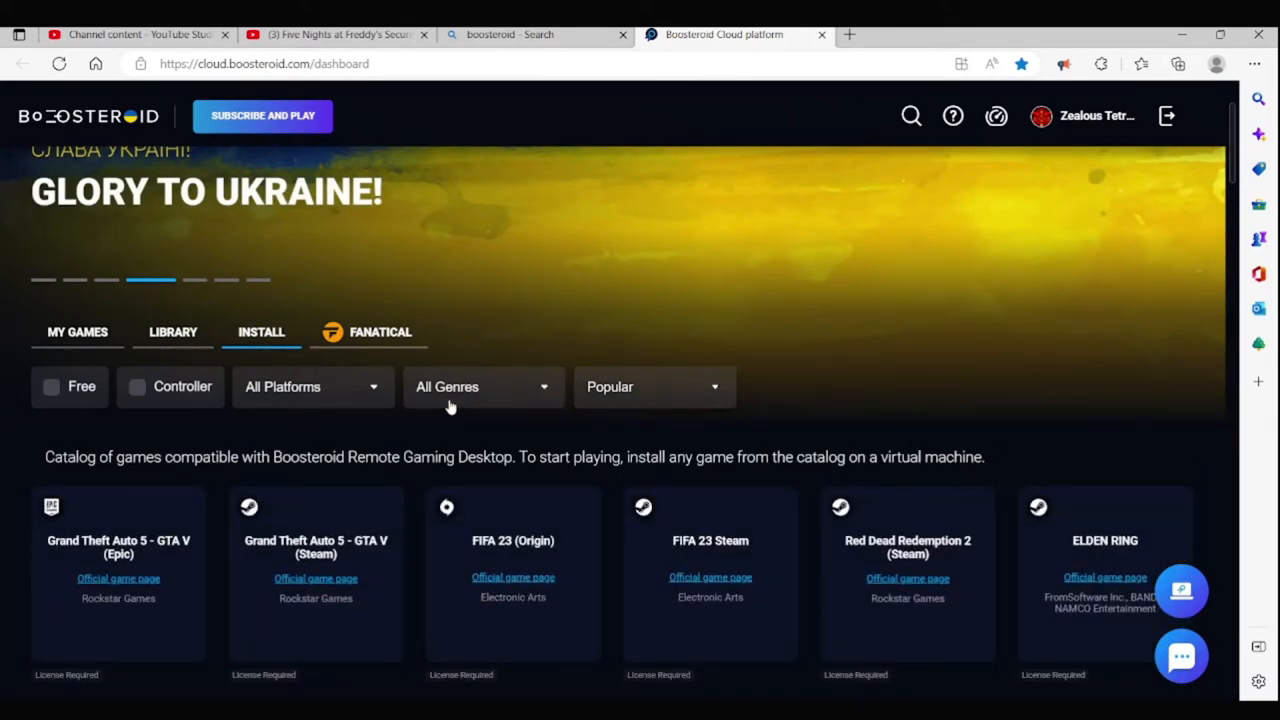